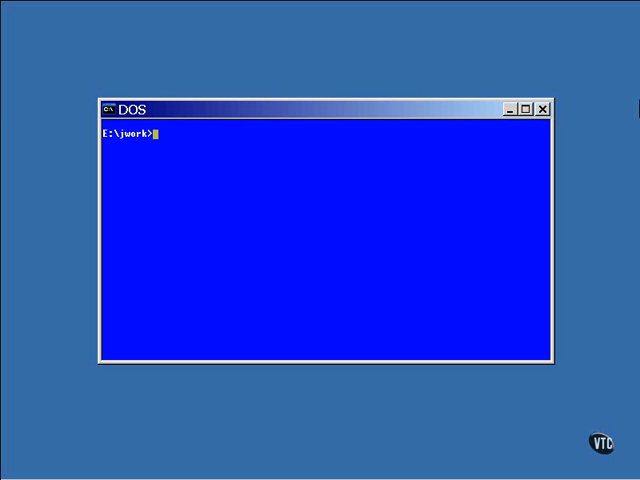
pyautogui.write('vi')
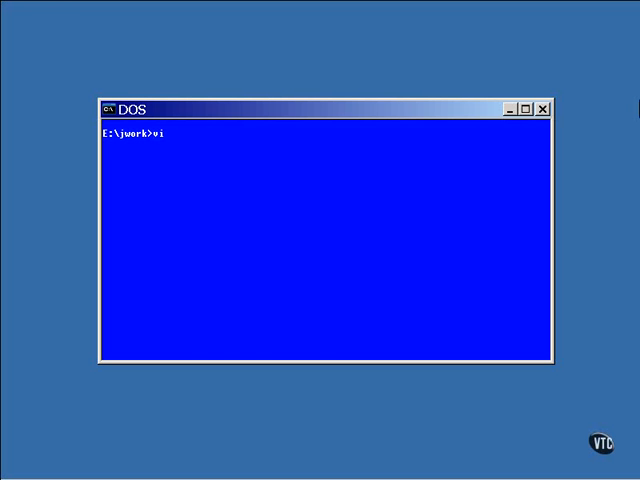
pyautogui.write('MinMax')
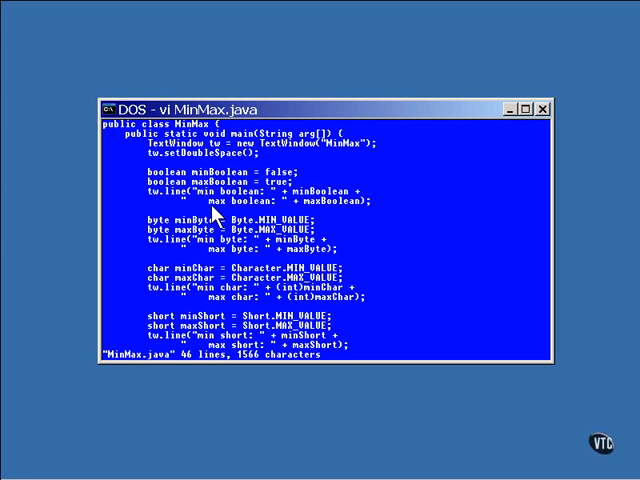
pyautogui.moveTo(245, 263)
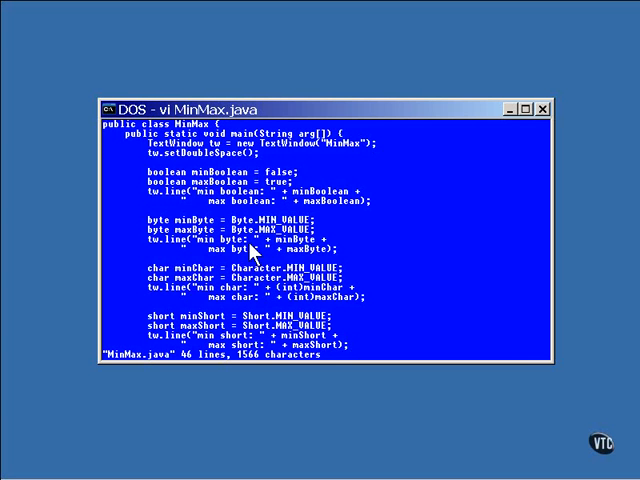
pyautogui.moveTo(253, 253)
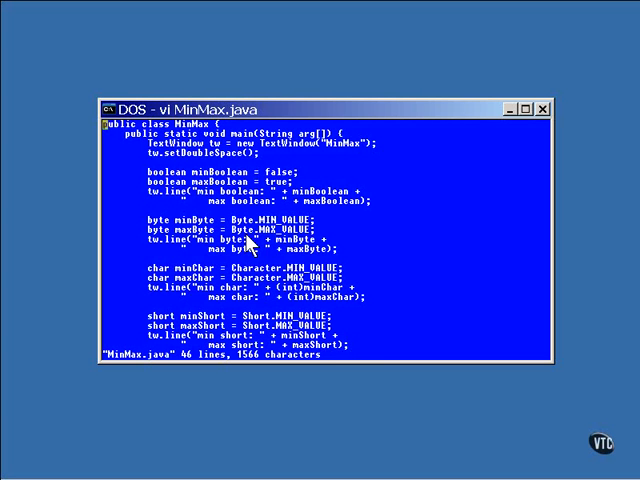
pyautogui.moveTo(247, 310)
pyautogui.write('java')
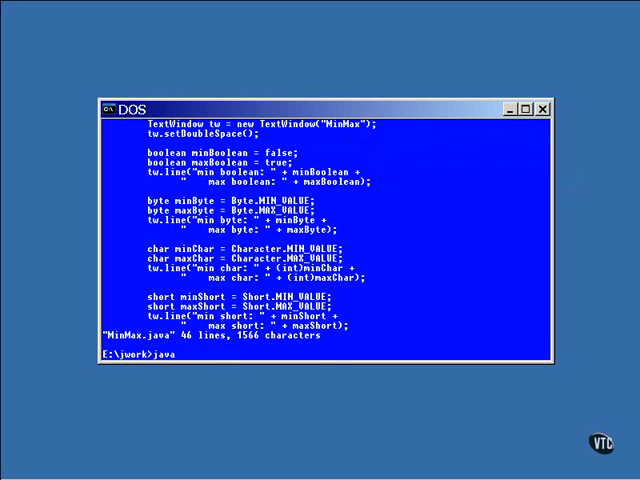
pyautogui.write('MinMa')
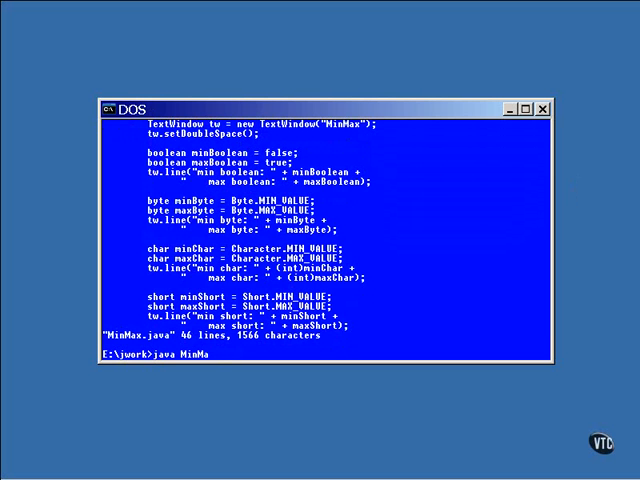